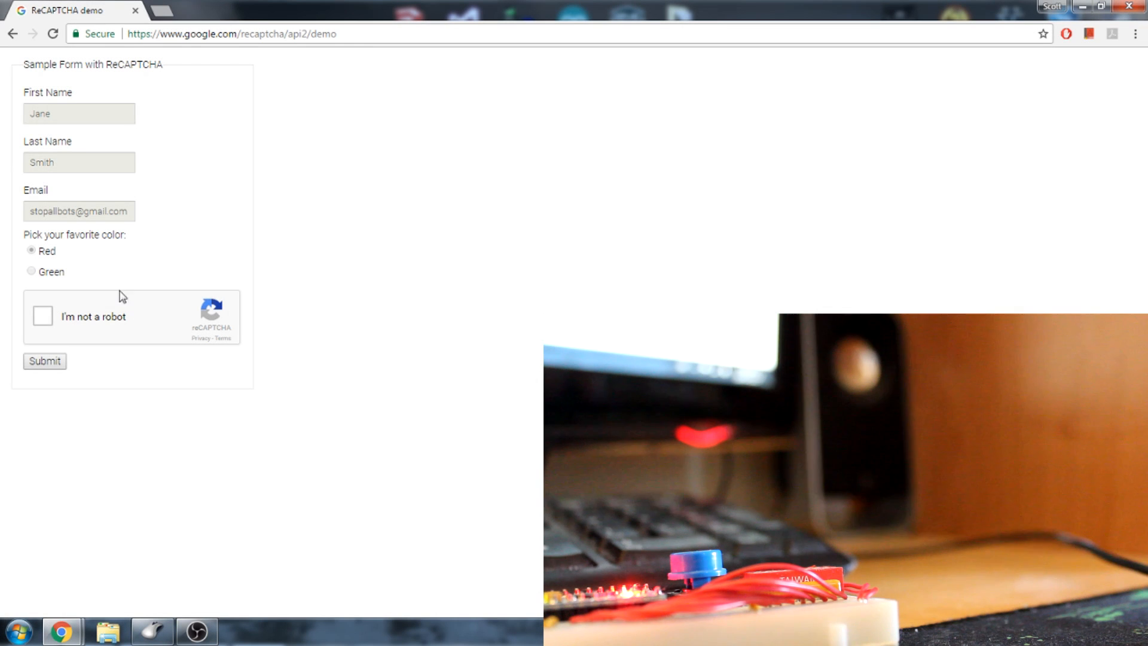
mouse_move(139, 179)
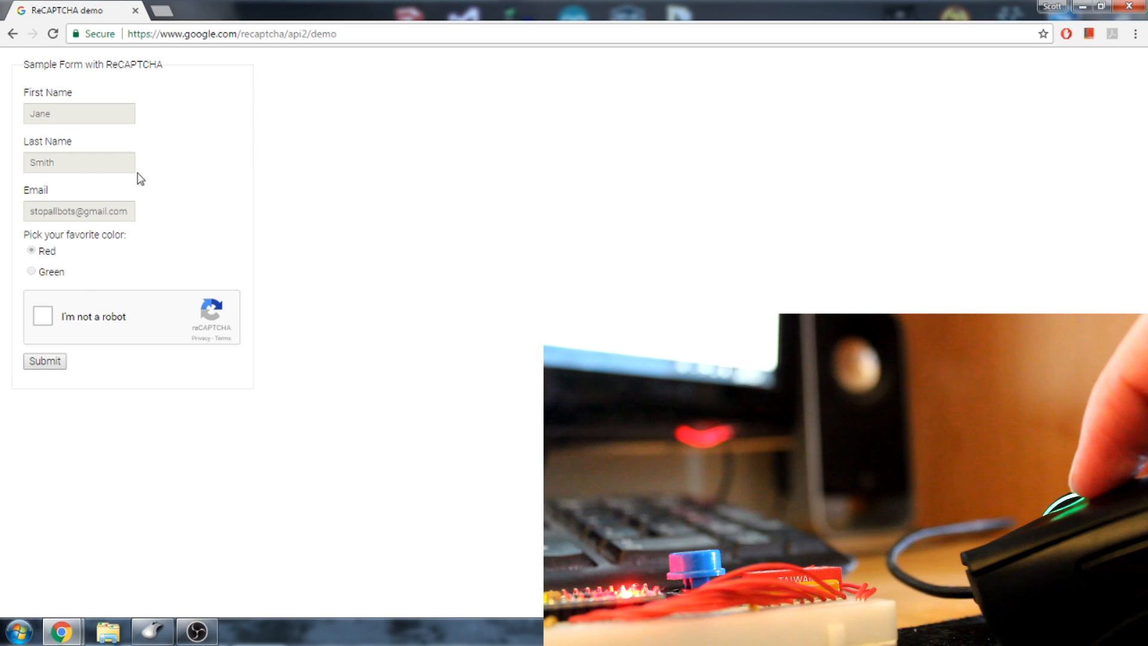
Step: Attempt the 'I'm not a robot' check, then reload the demo page to reset it
click(42, 316)
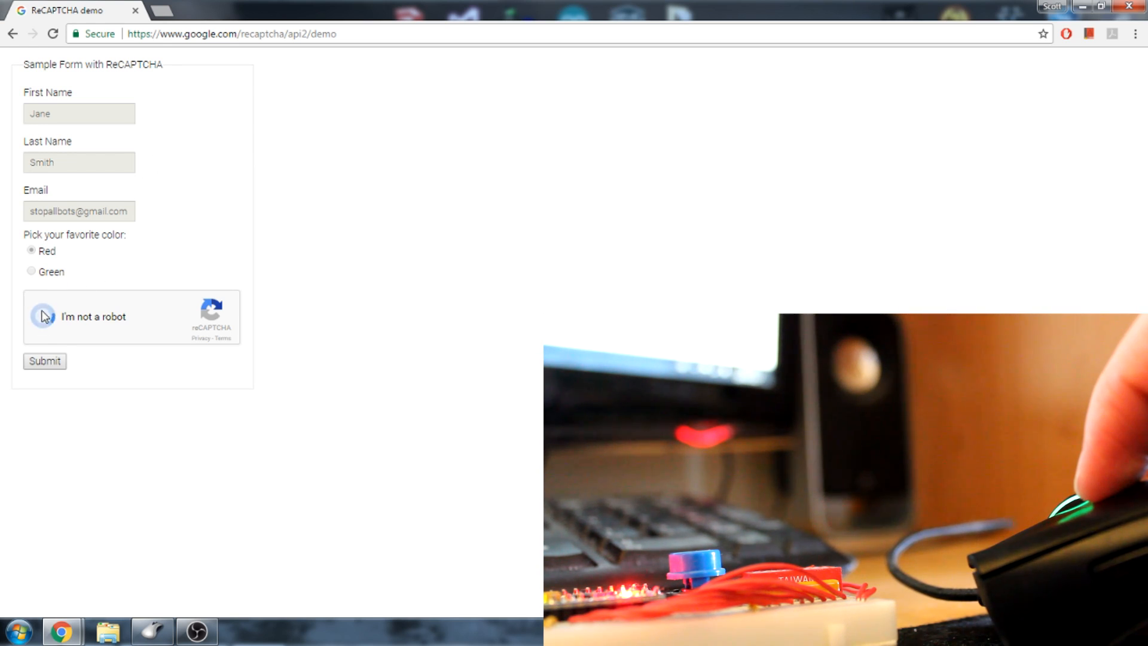
click(43, 317)
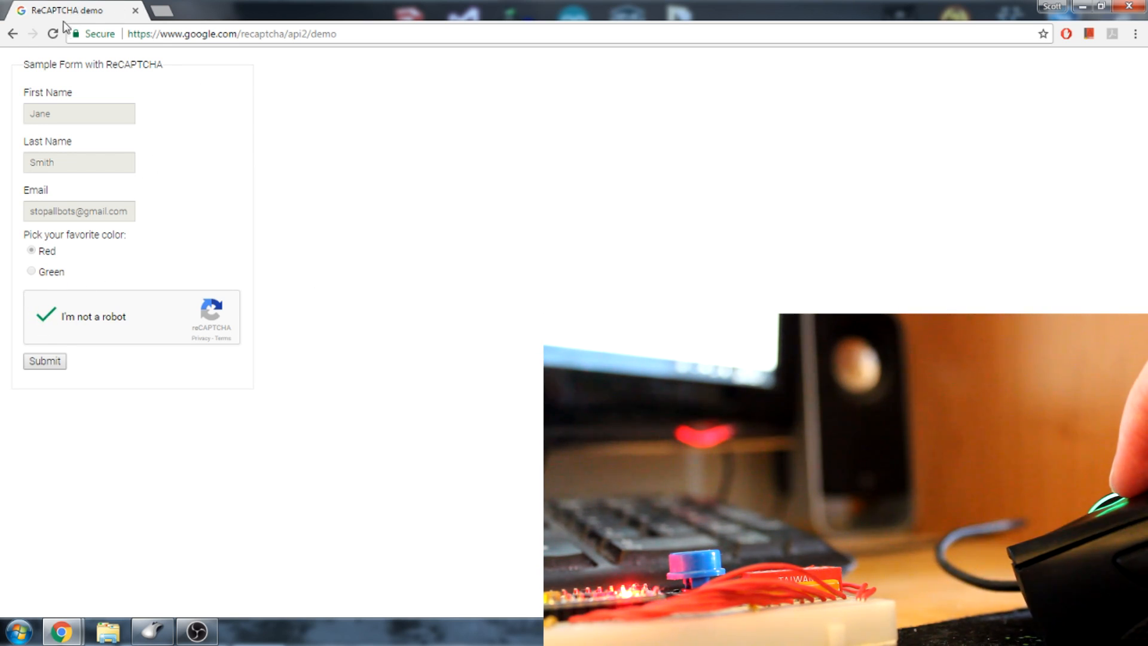
click(43, 317)
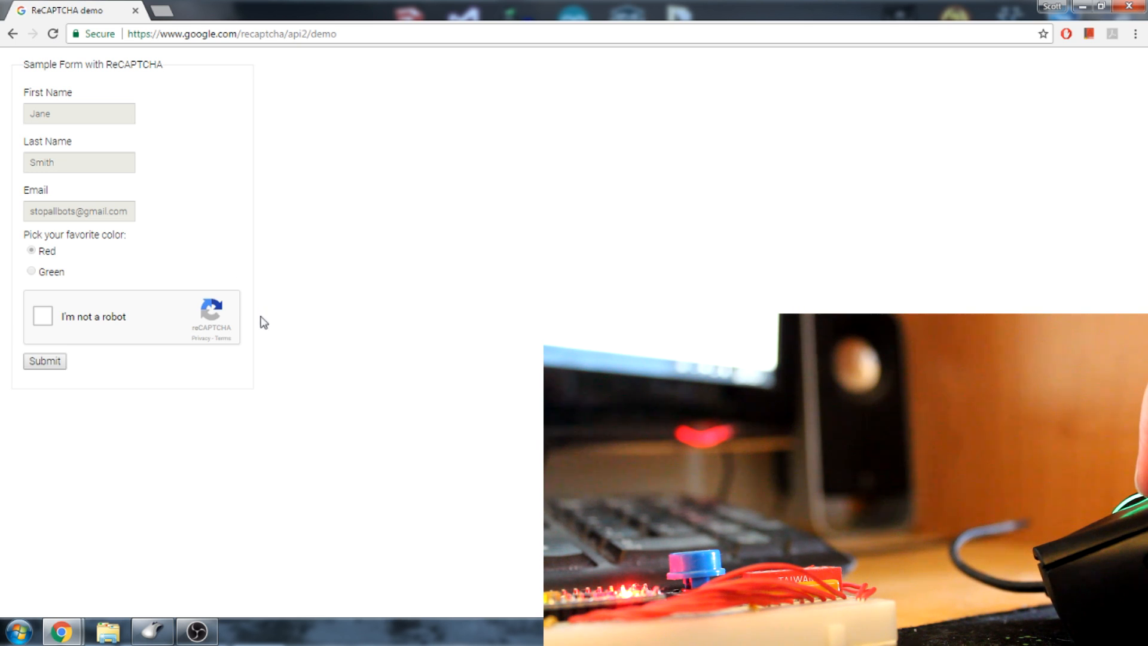
click(152, 630)
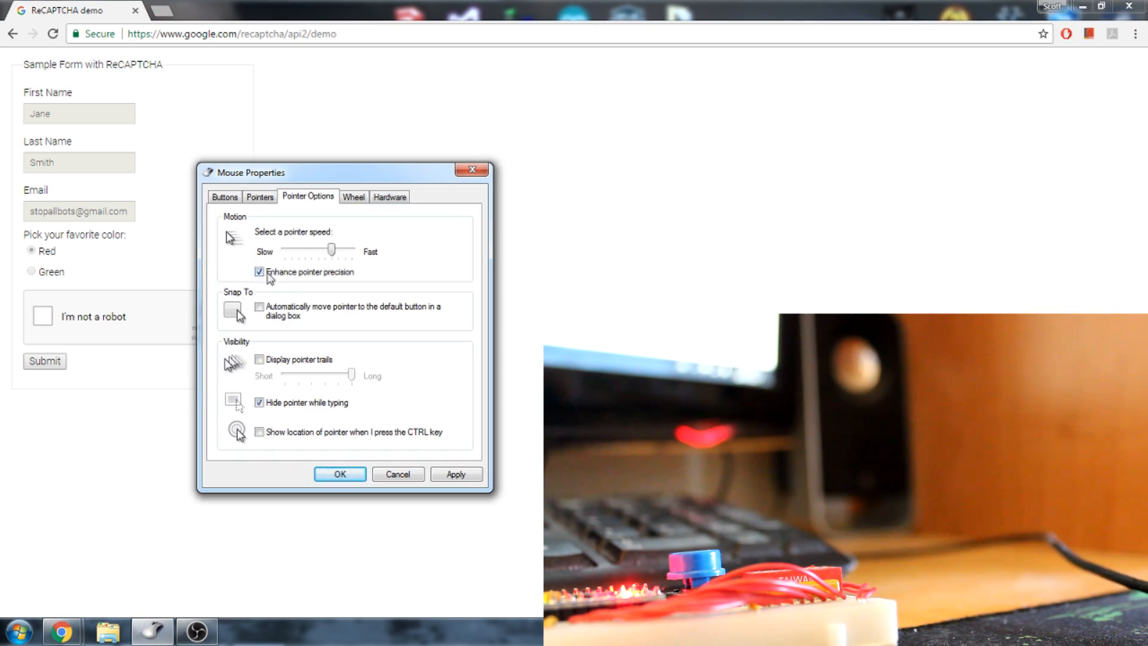
click(259, 271)
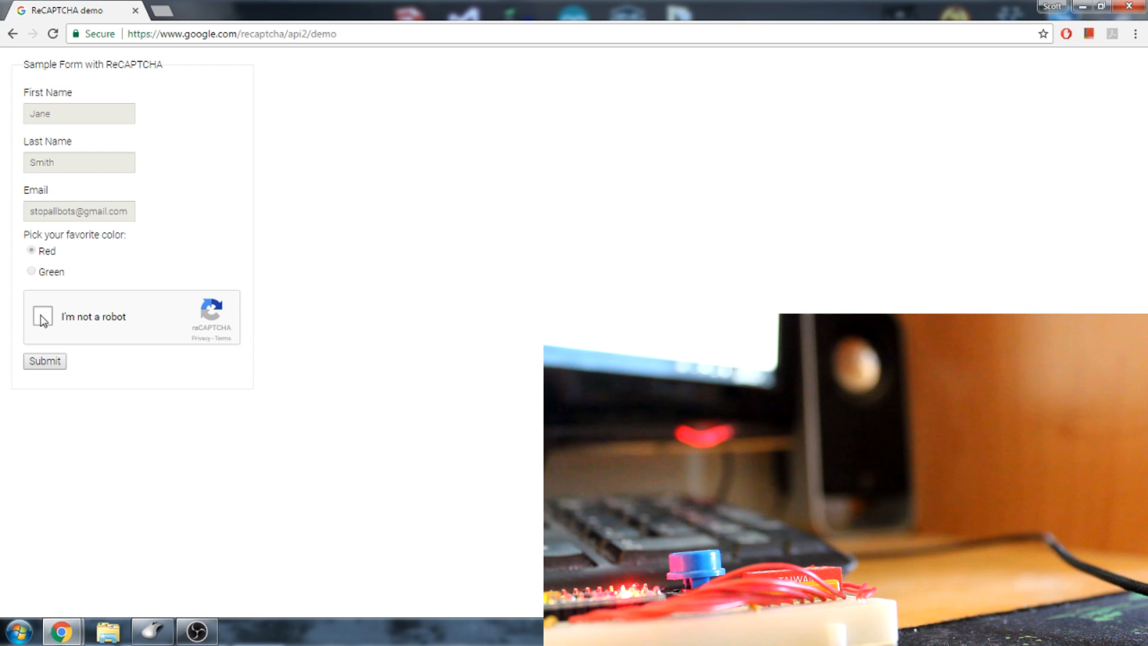
mouse_move(441, 600)
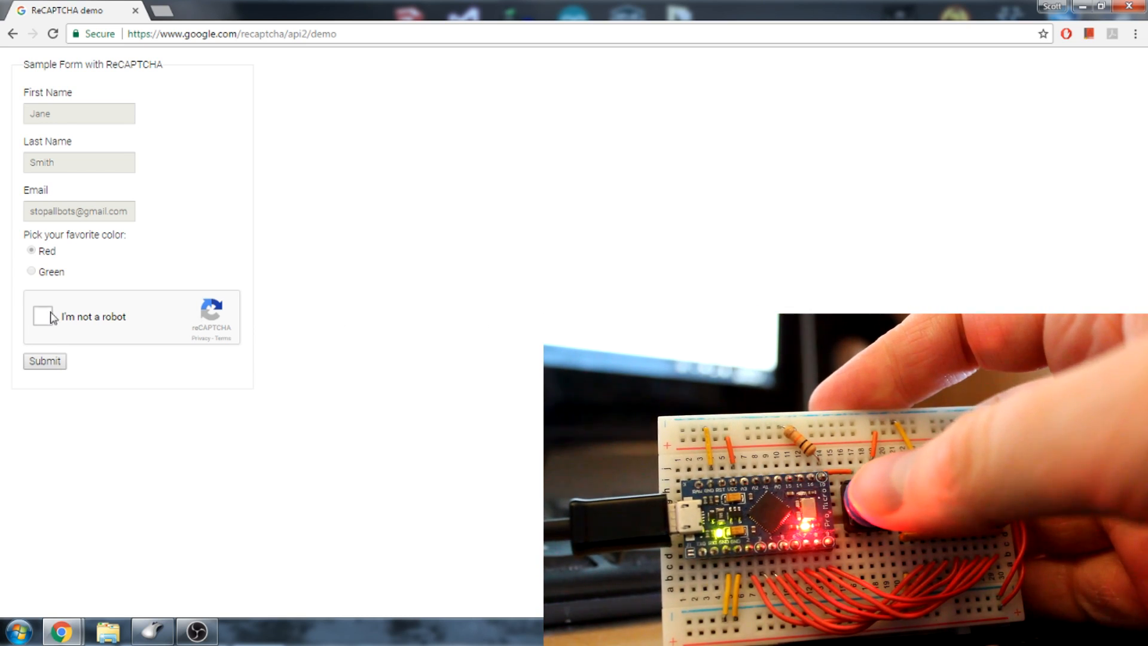
Step: Repeat several rounds of passing the robot check and resetting the demo page
click(42, 317)
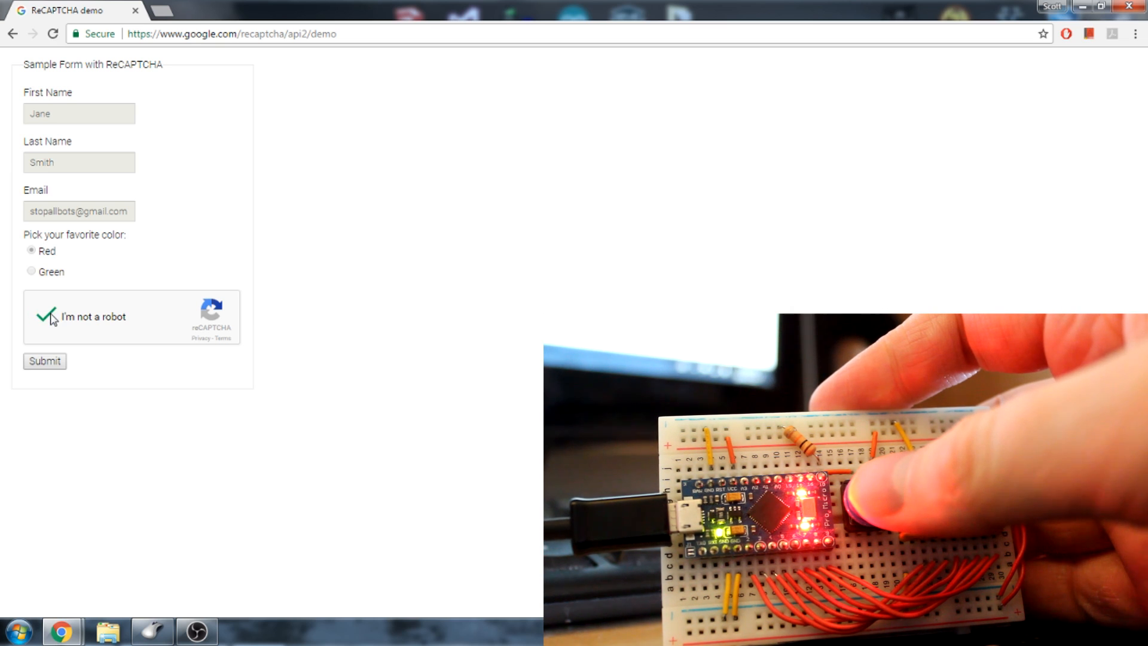
click(42, 316)
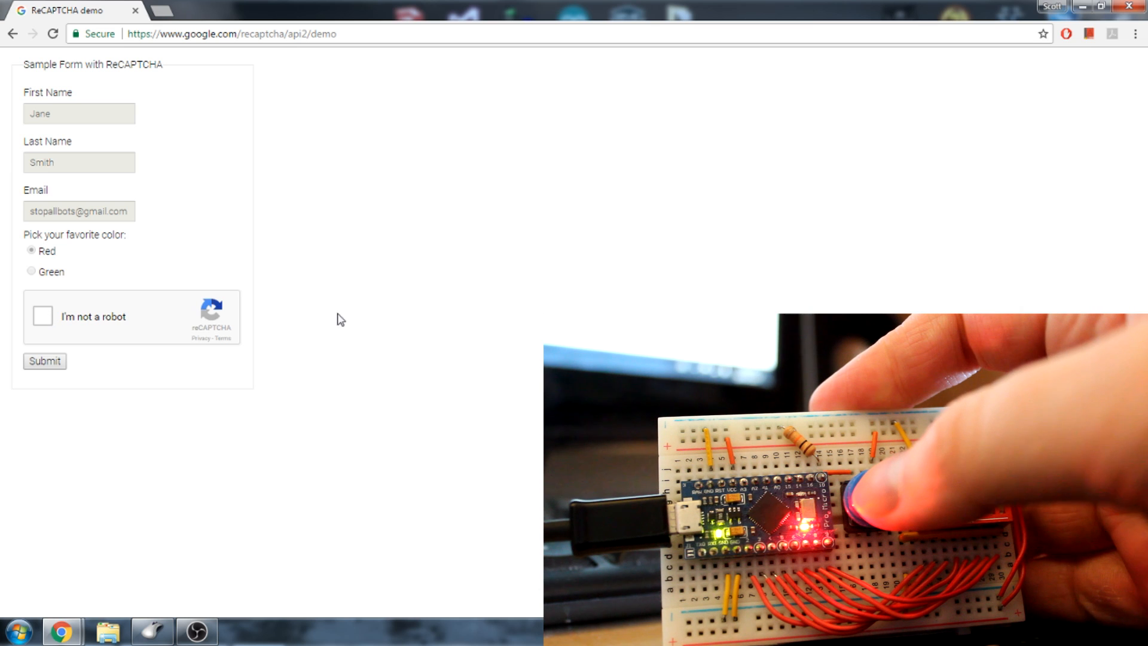
click(42, 317)
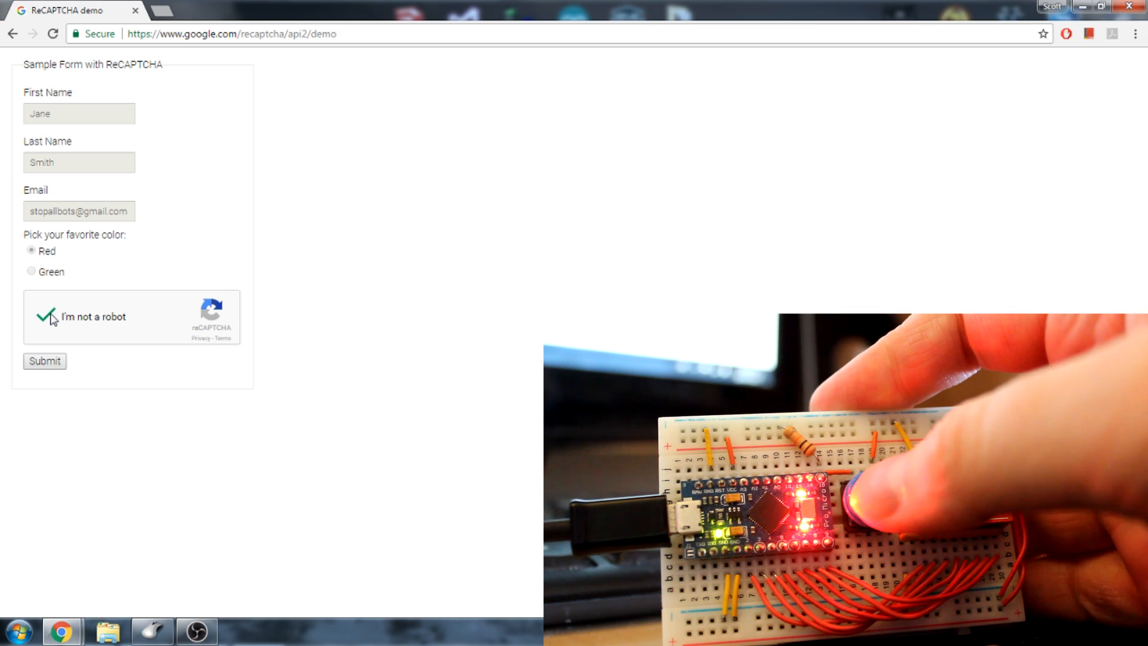
click(44, 361)
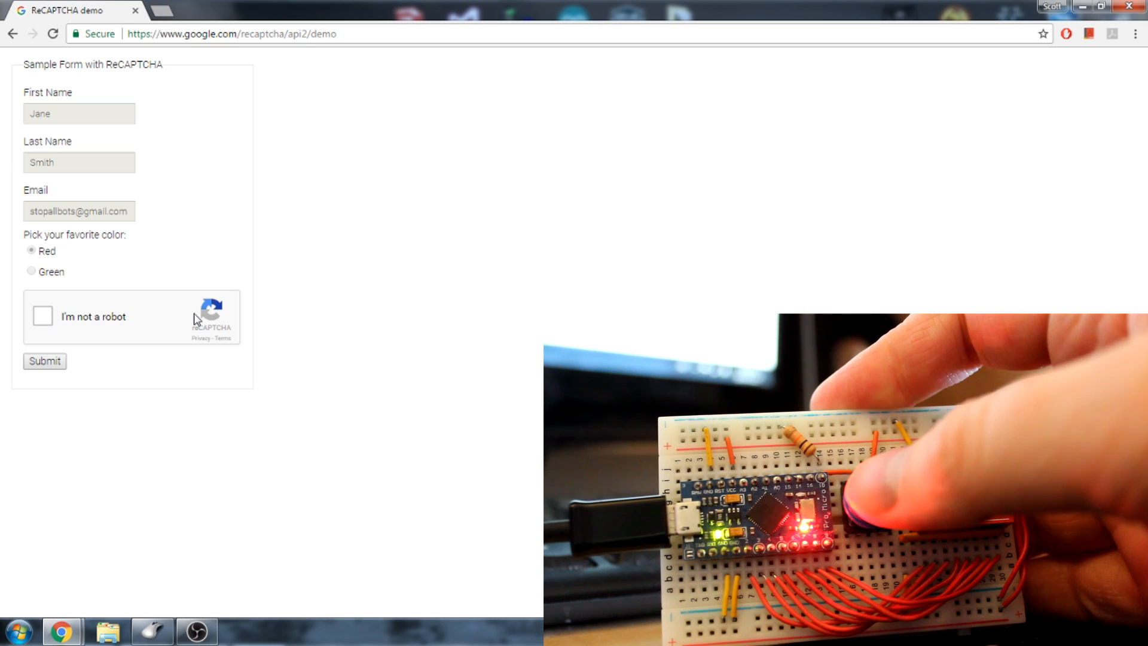
click(42, 316)
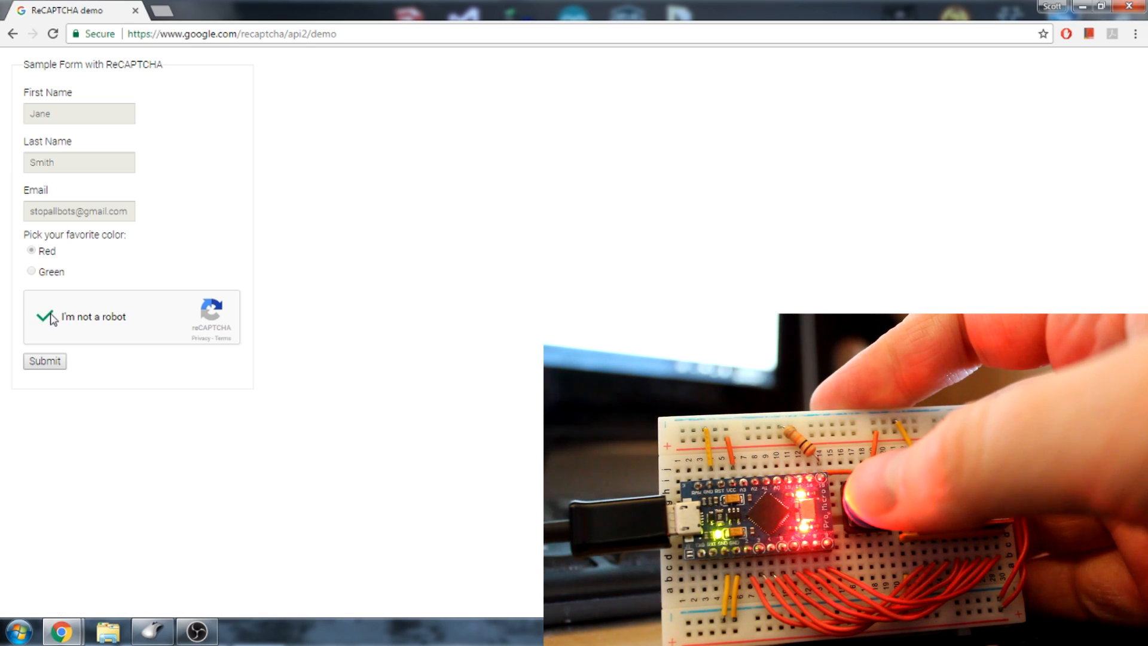
click(41, 316)
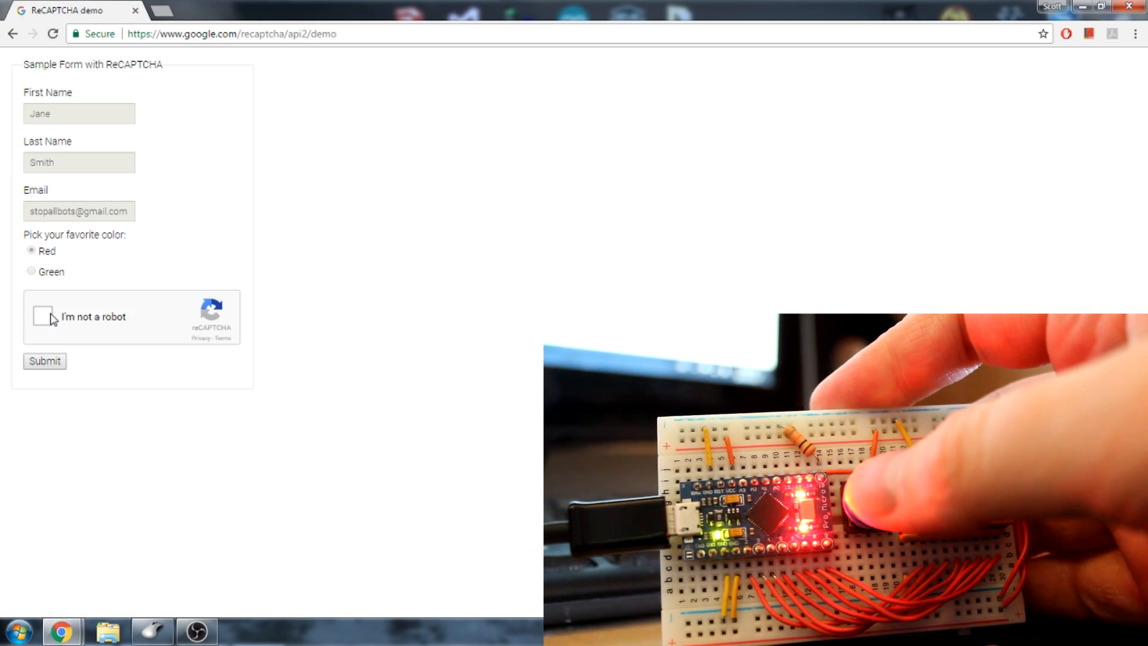
mouse_move(339, 320)
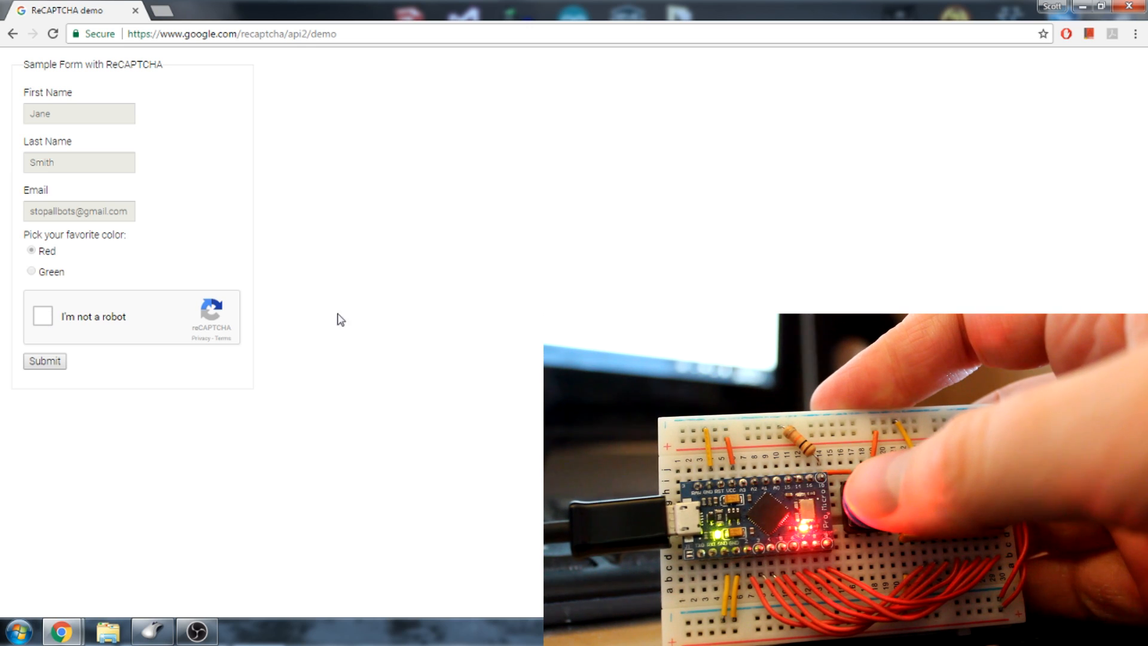
click(43, 316)
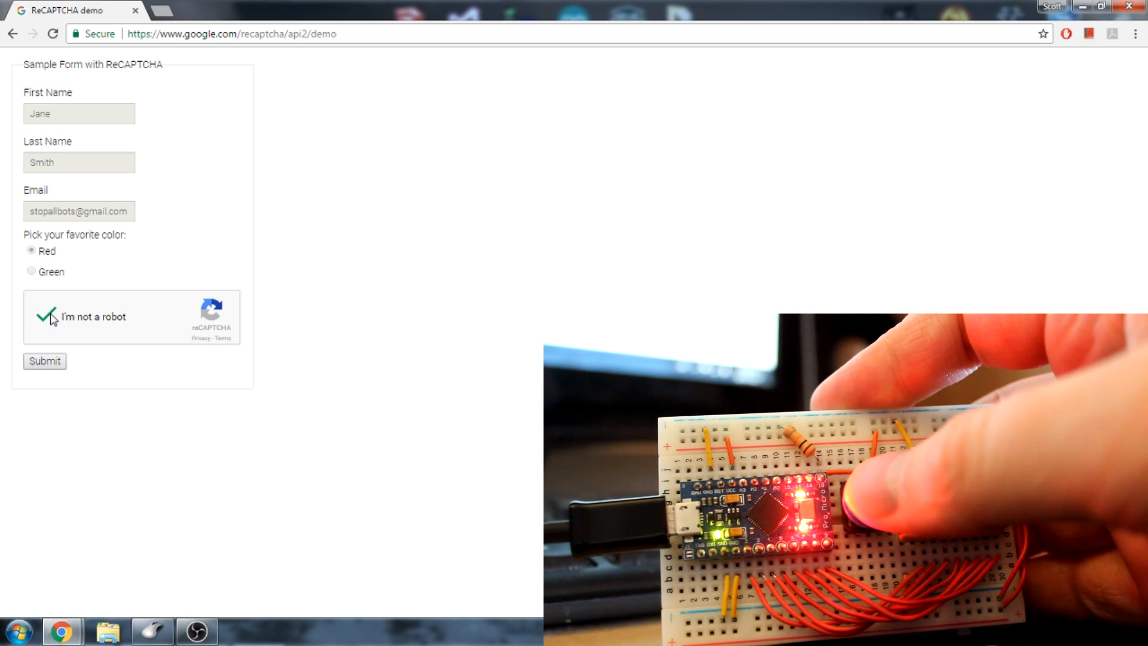
click(42, 316)
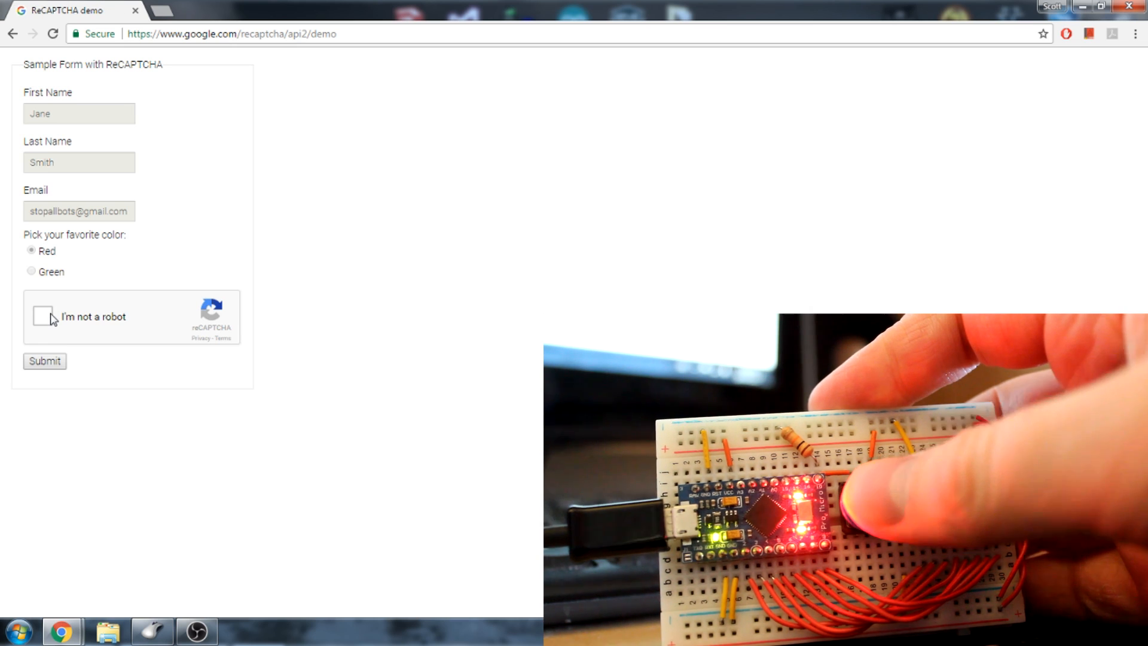
Step: Keep retrying the not-a-robot verification until an image challenge appears
click(40, 316)
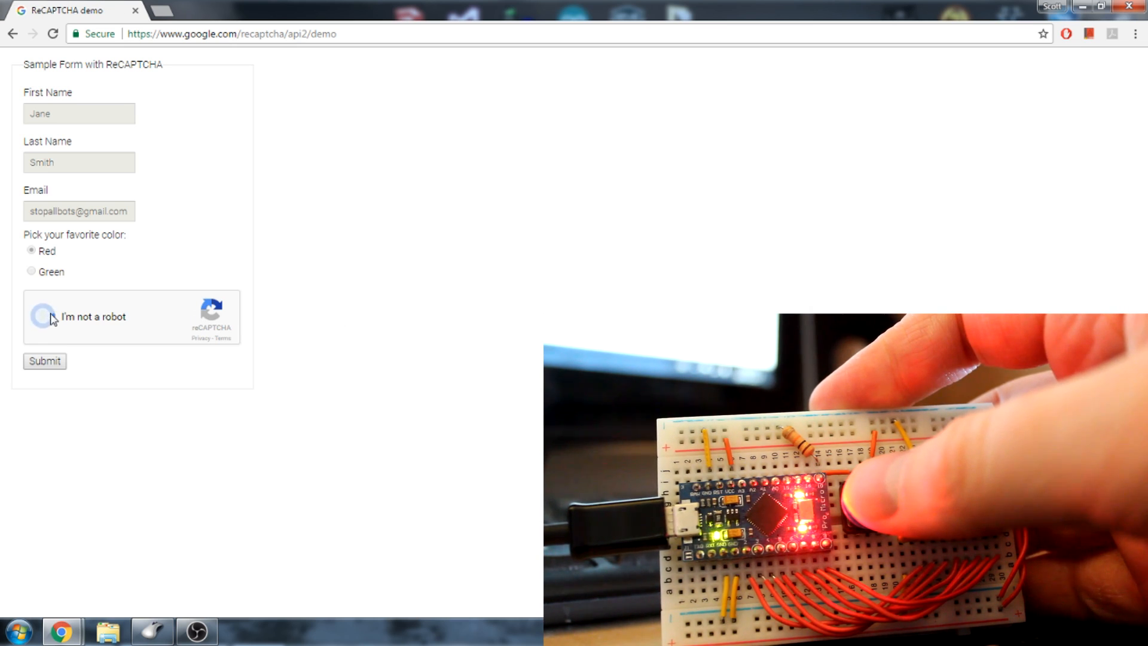
click(41, 316)
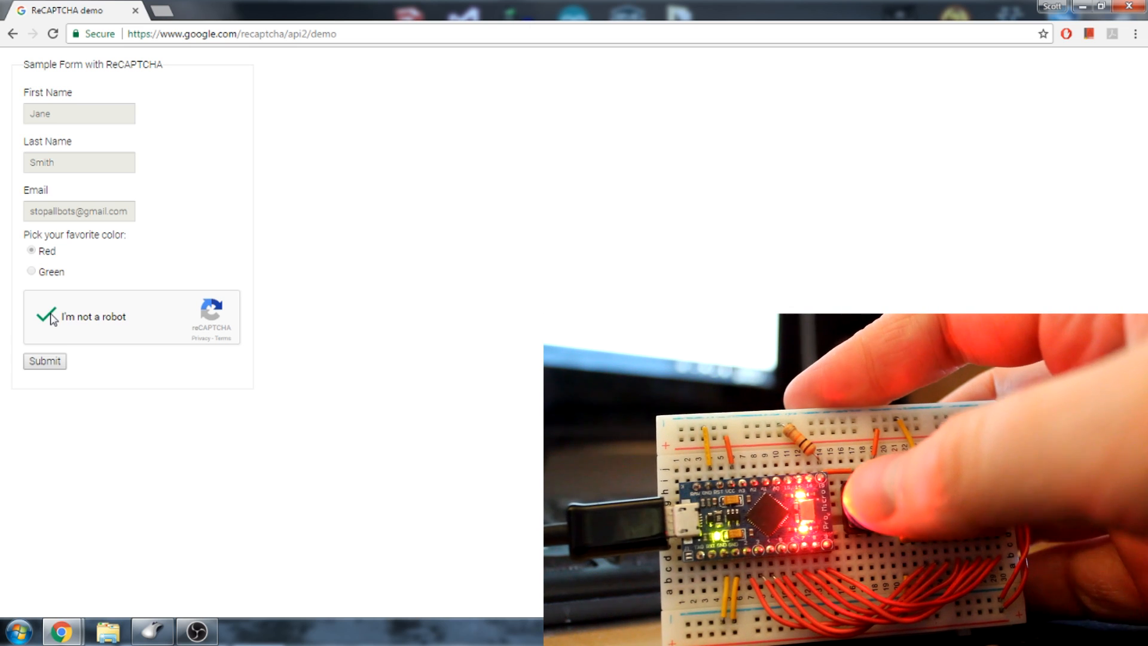
click(41, 316)
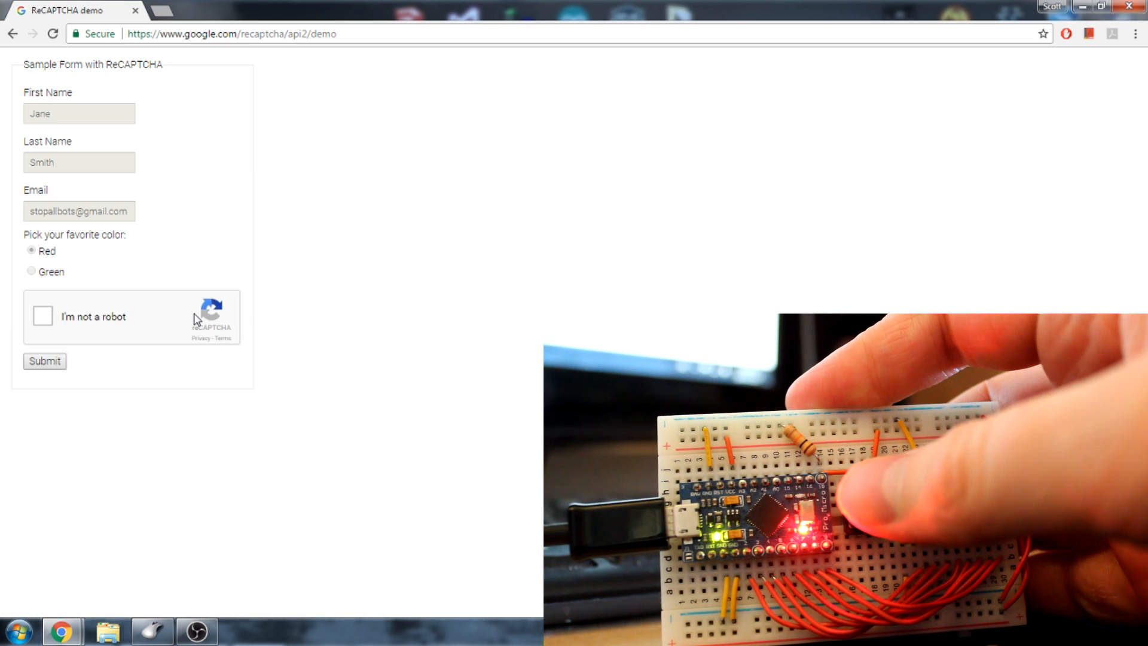
click(41, 316)
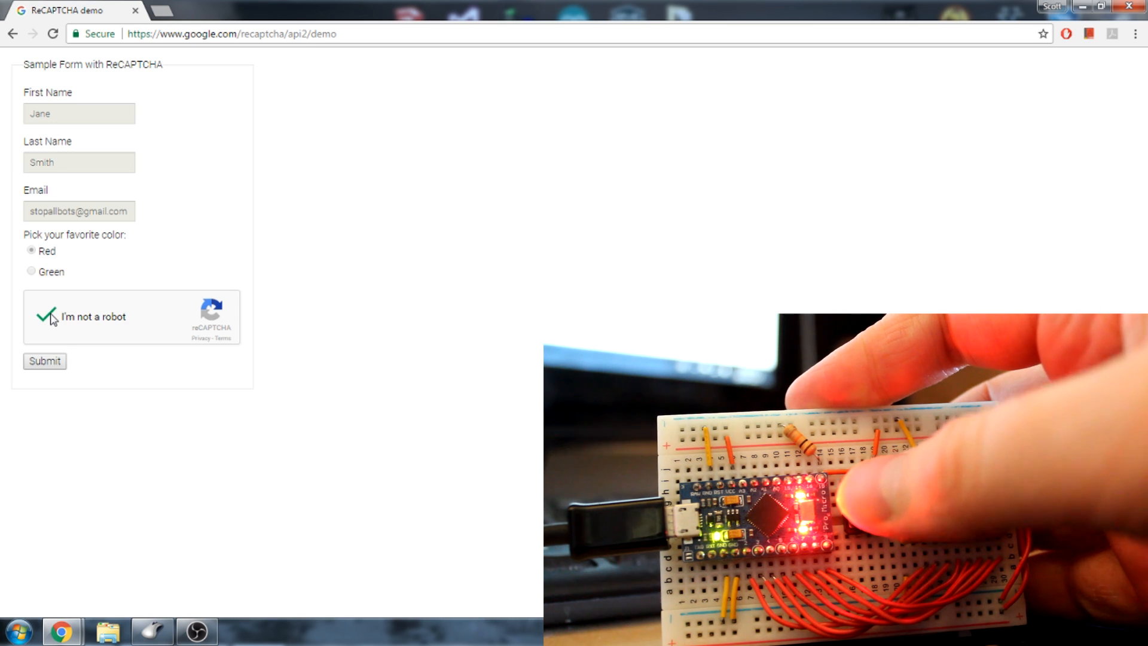
click(42, 316)
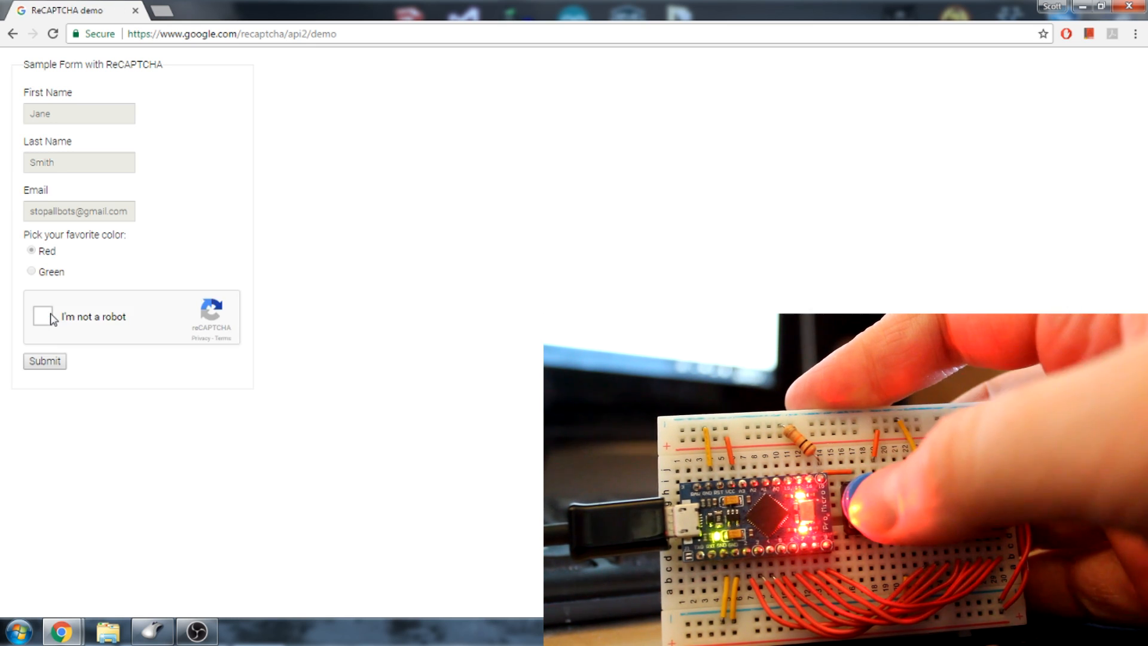
click(42, 316)
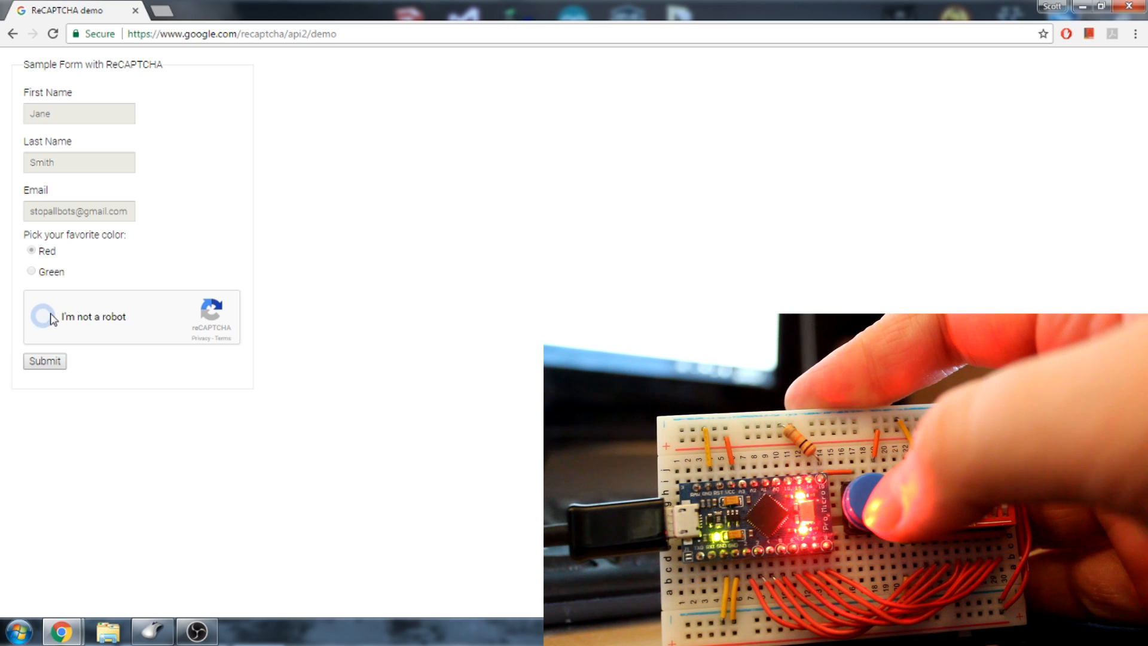
click(40, 316)
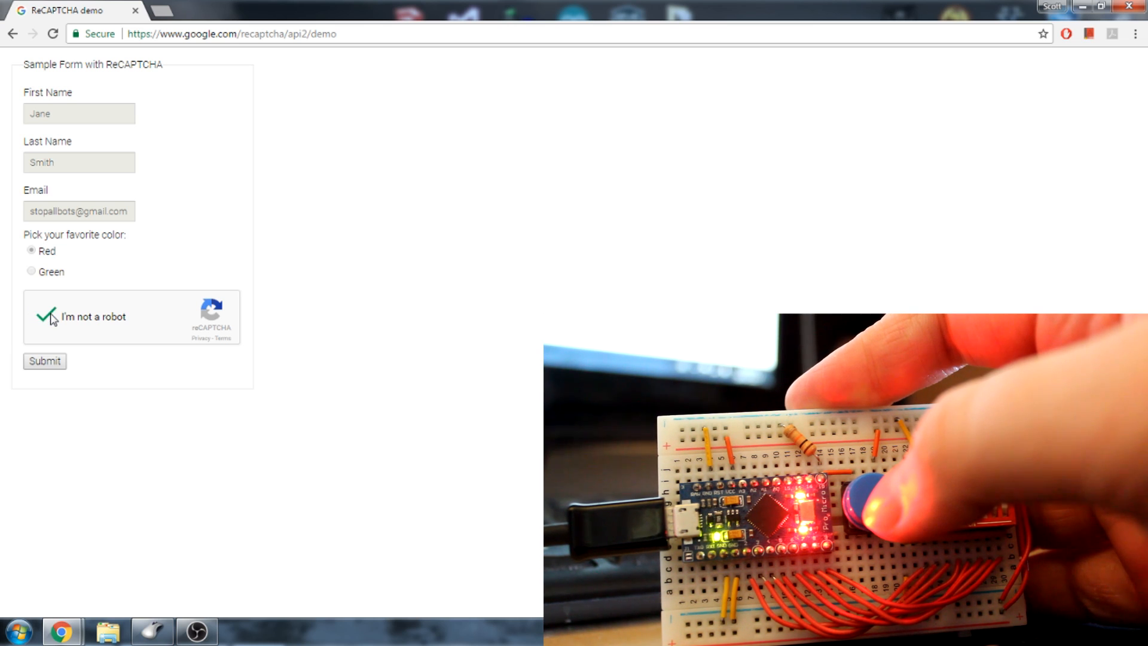
click(42, 316)
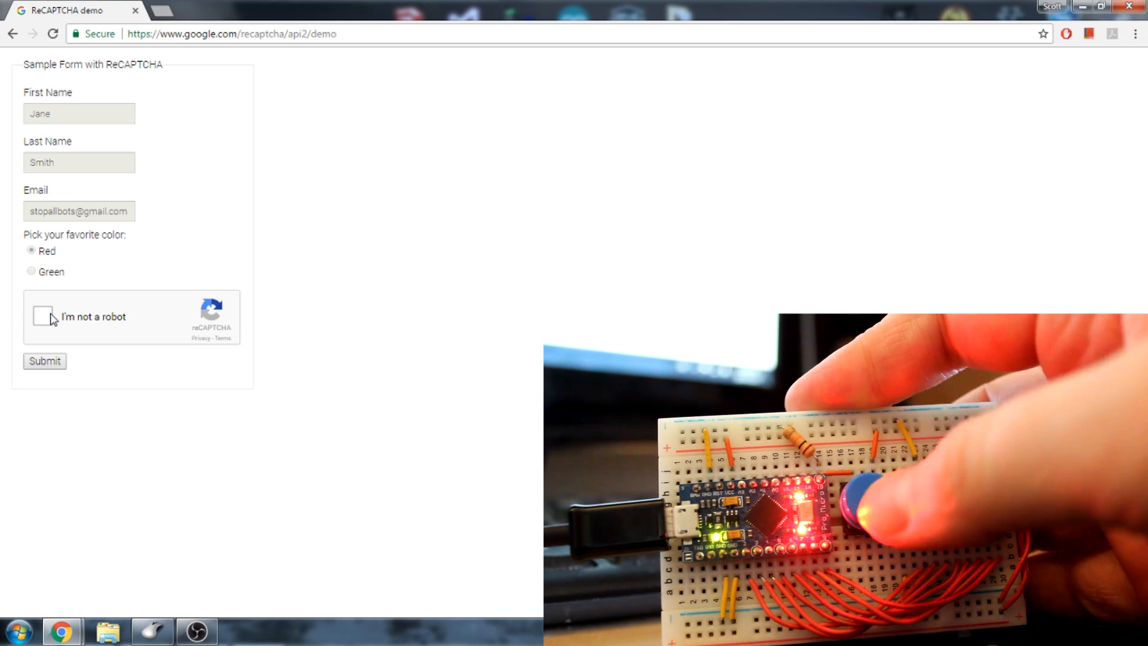
click(42, 317)
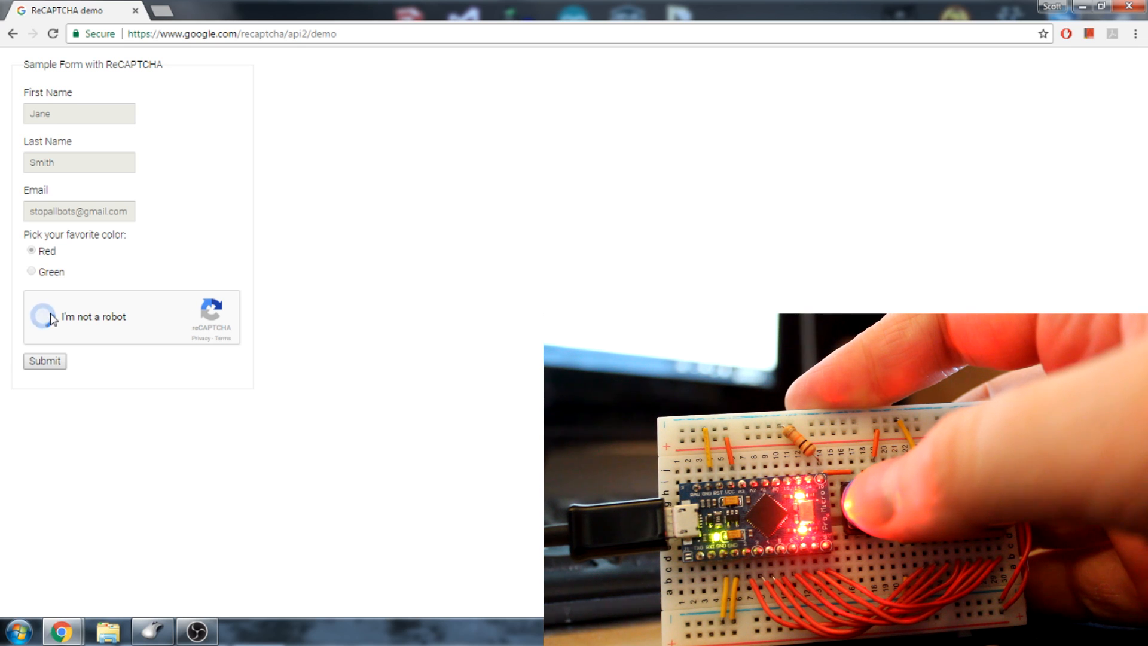
click(41, 317)
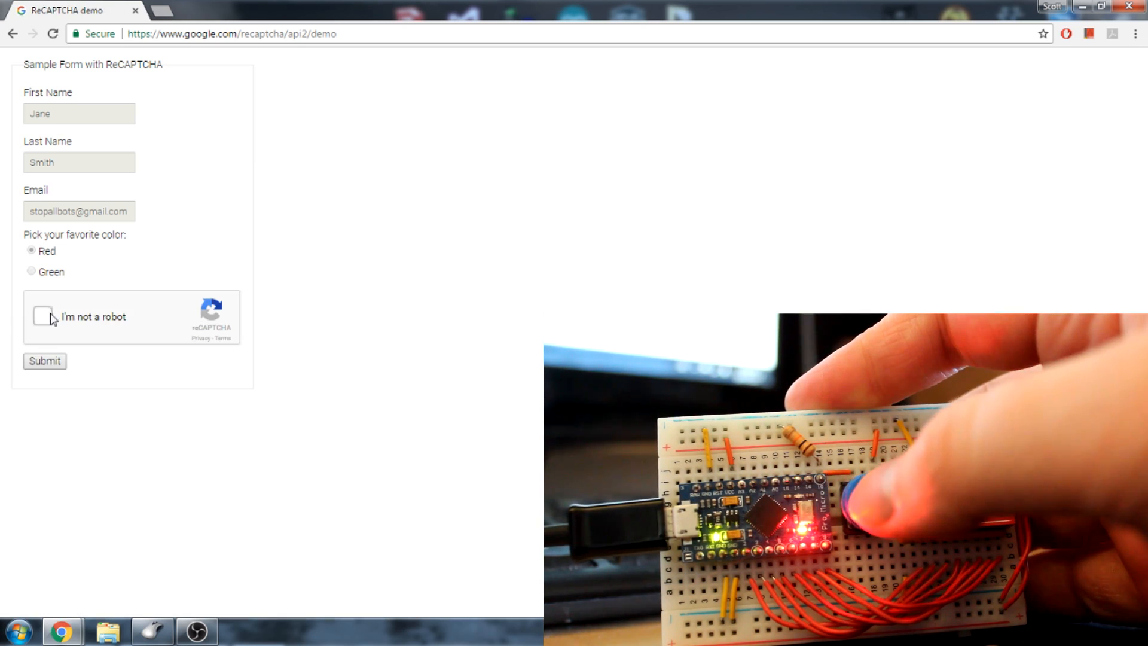
click(42, 317)
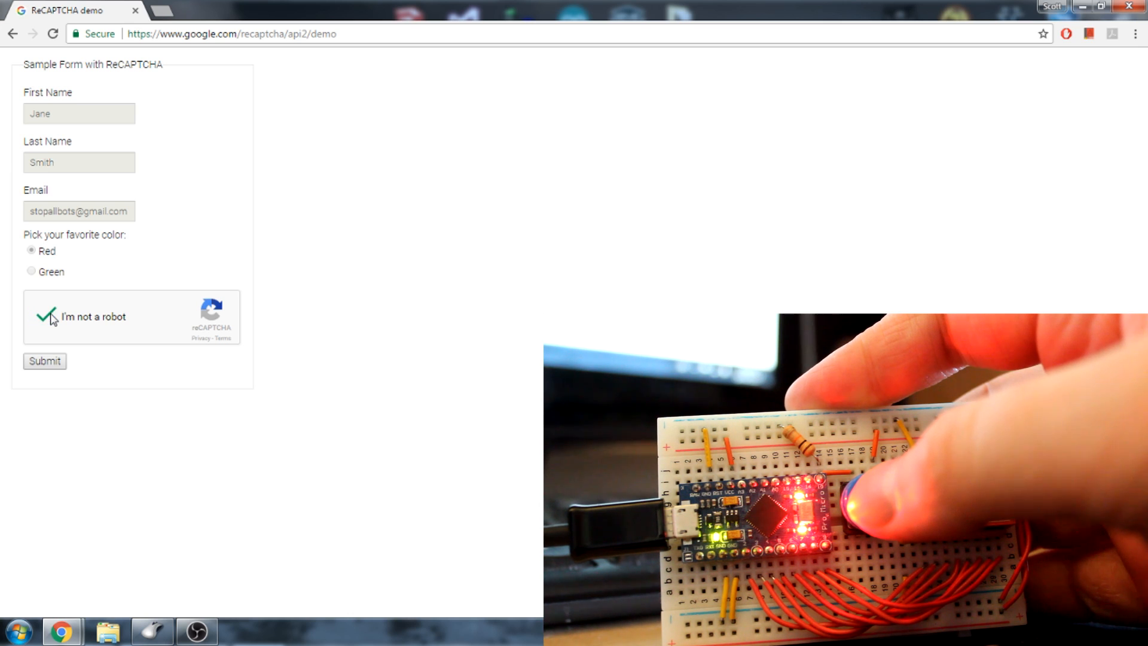
click(42, 317)
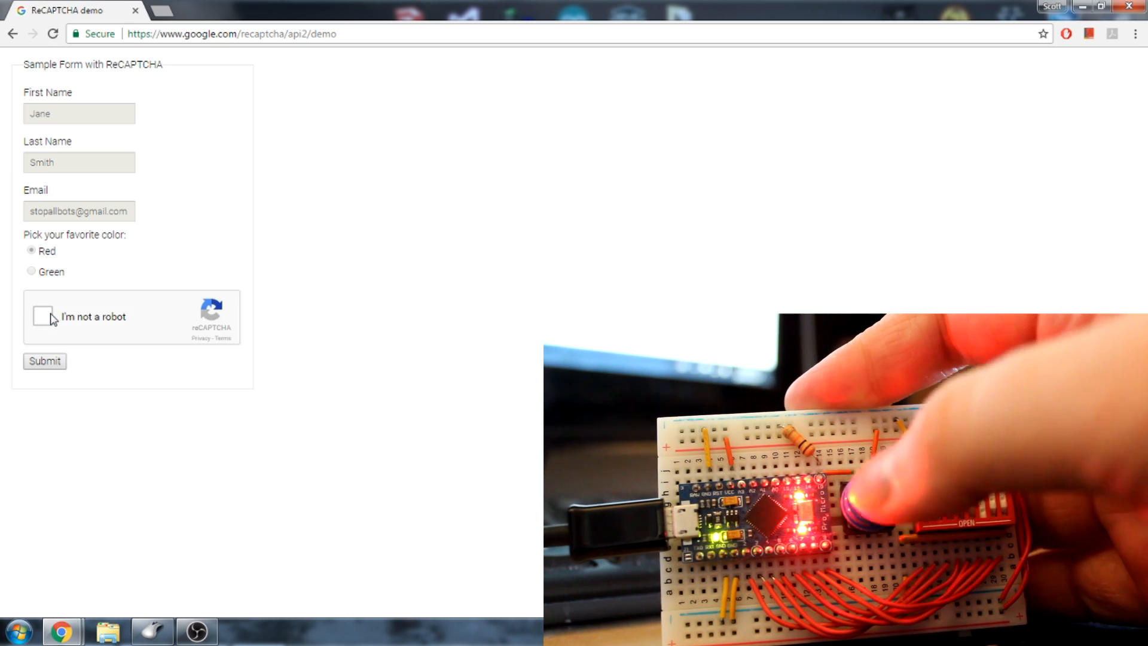
click(42, 316)
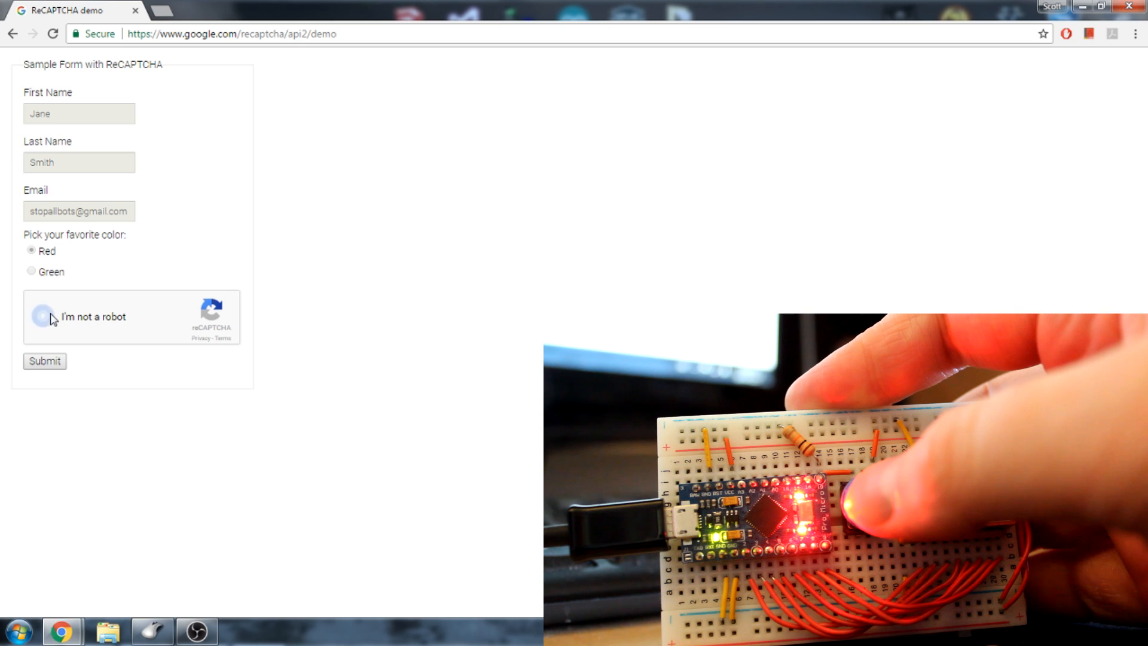
click(40, 316)
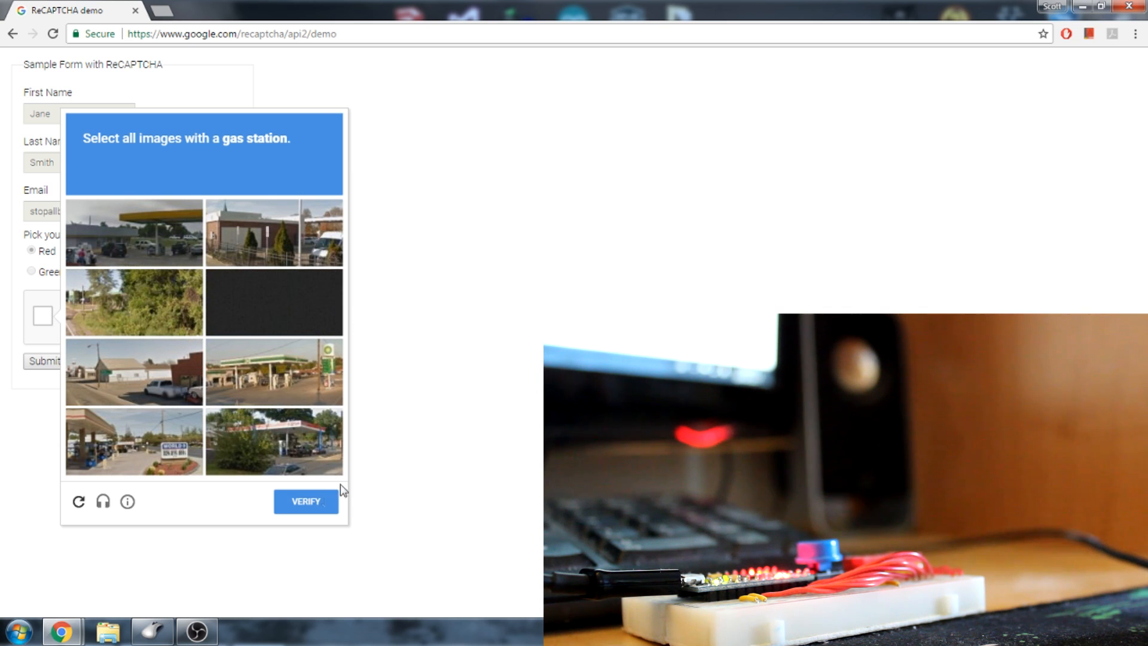
Step: Dismiss the gas-station challenge and retry until the street-signs challenge appears
click(306, 502)
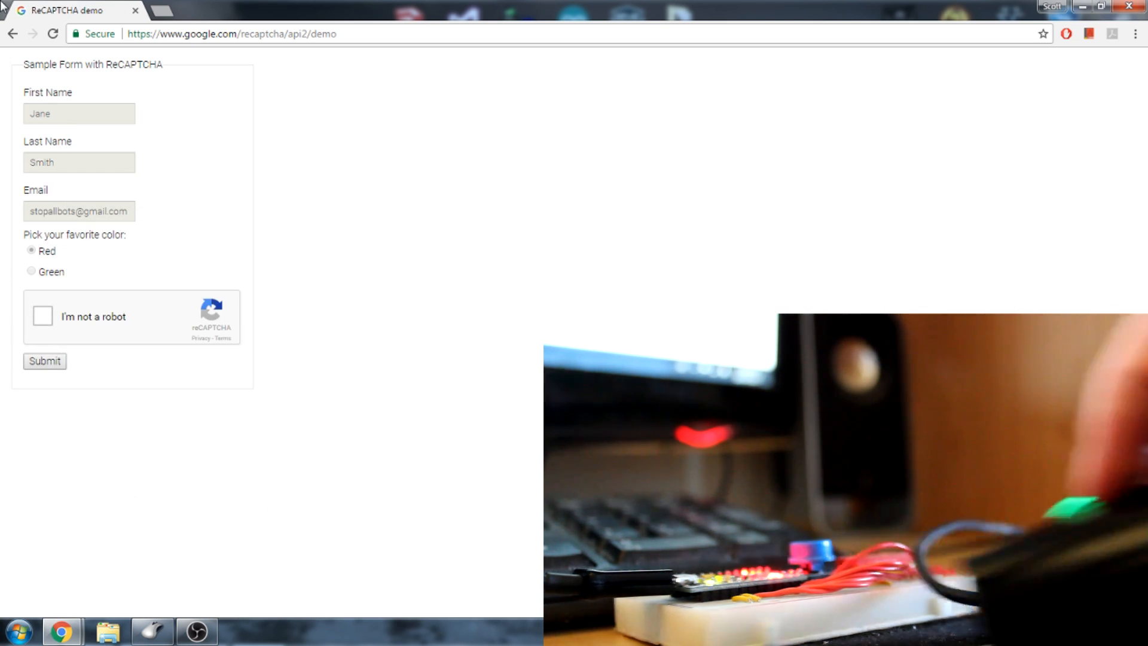
click(43, 316)
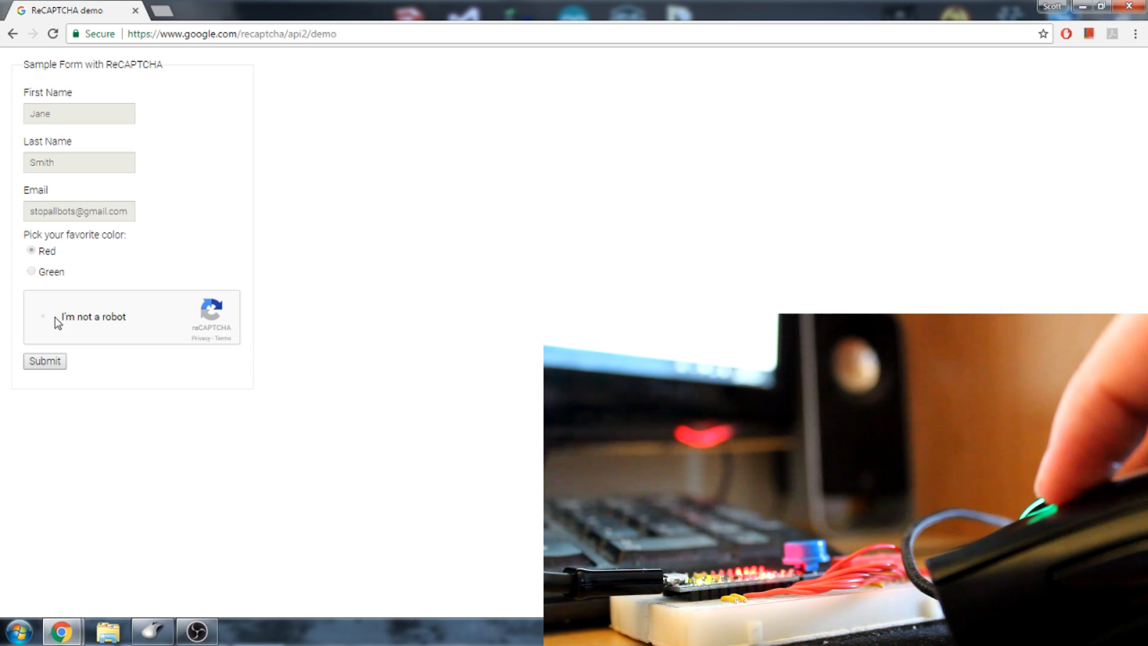
click(42, 316)
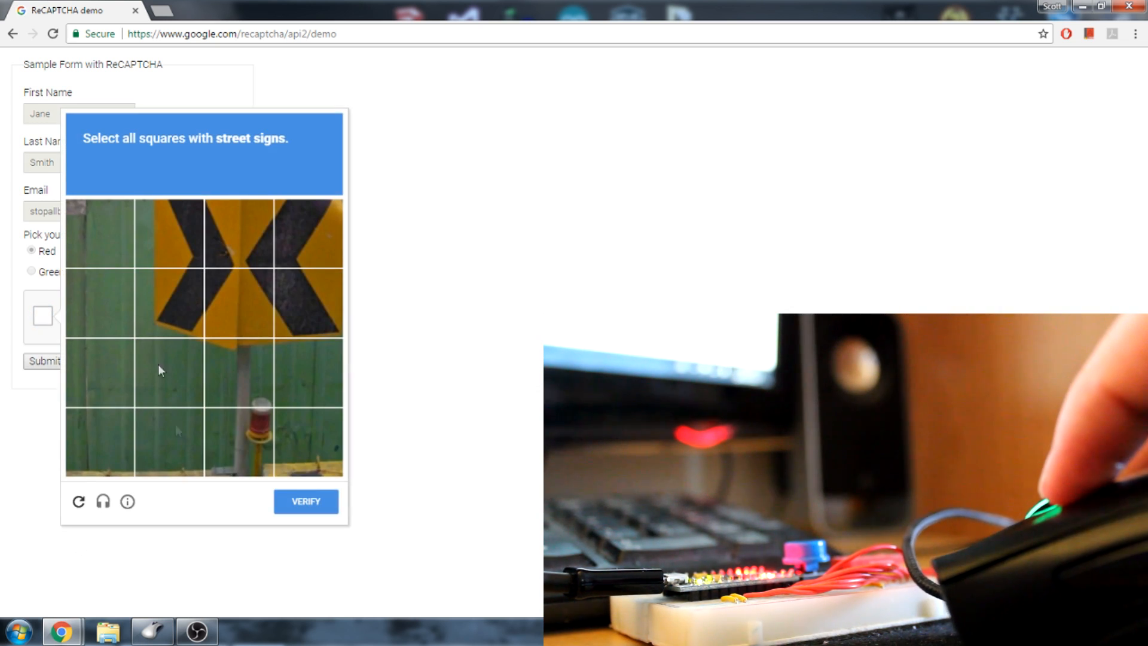